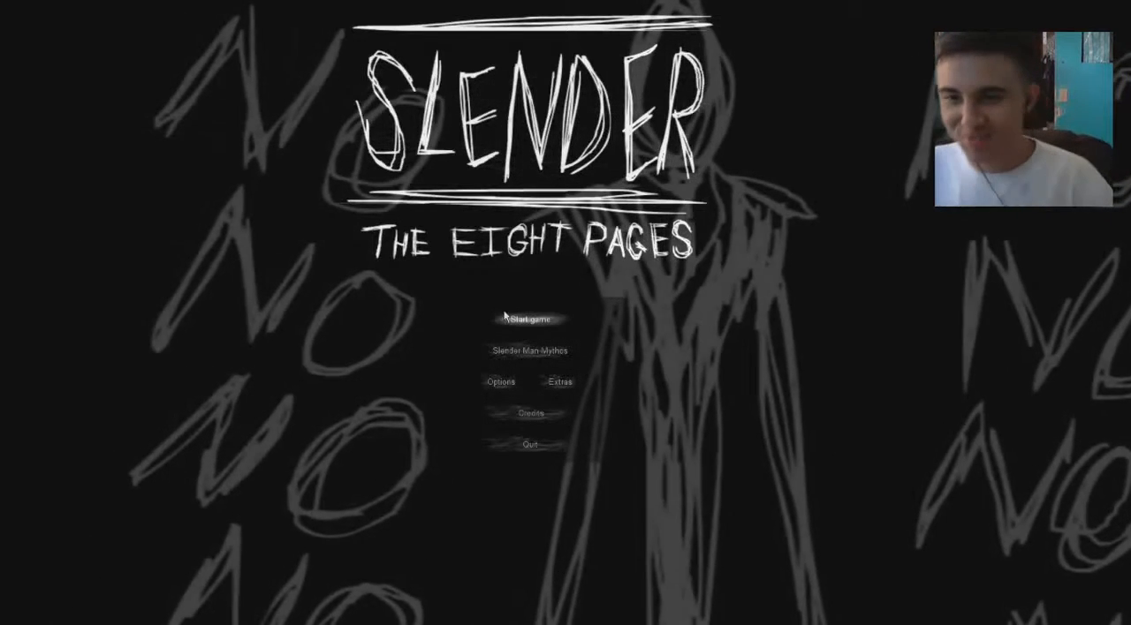
Start a new game and enter the dark forest with the flashlight on.
left_click(525, 319)
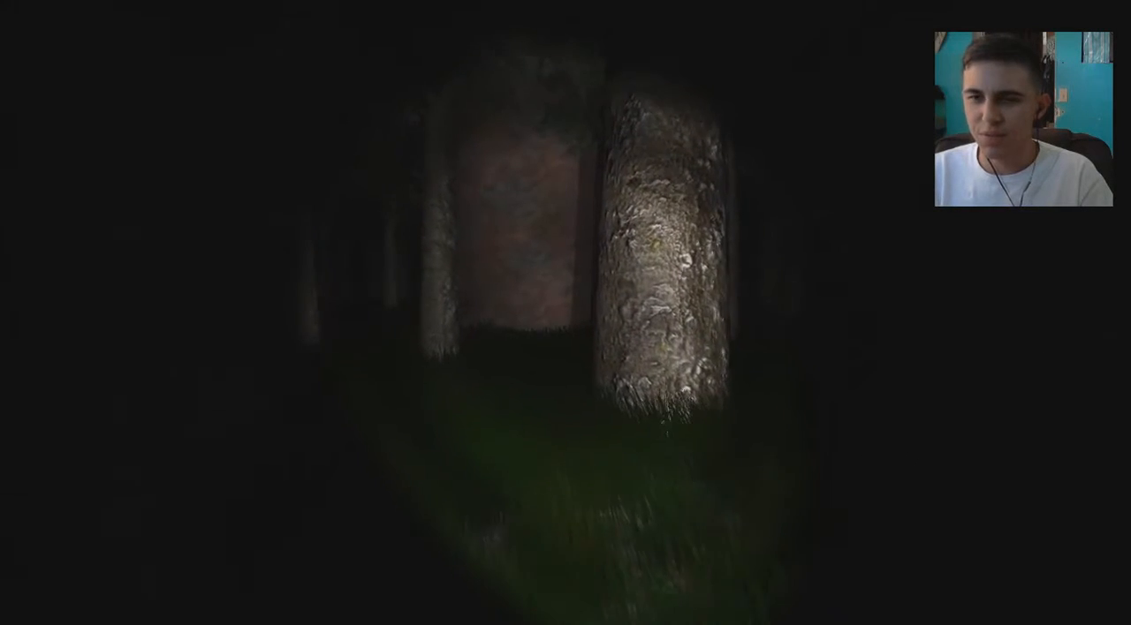
mouse_move(565, 312)
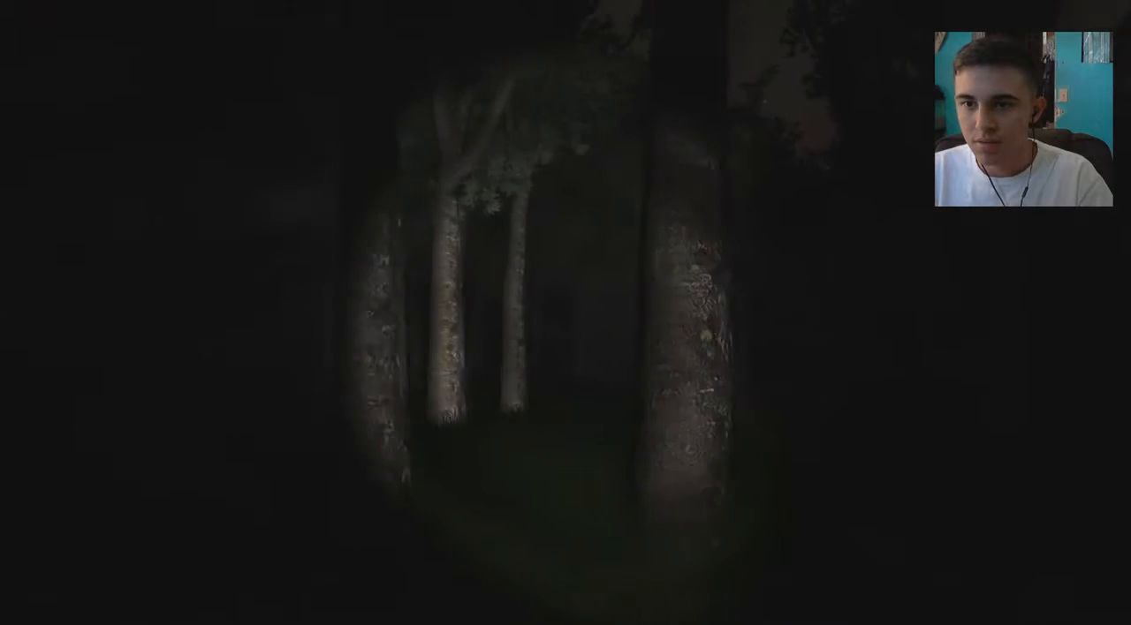
mouse_move(565, 313)
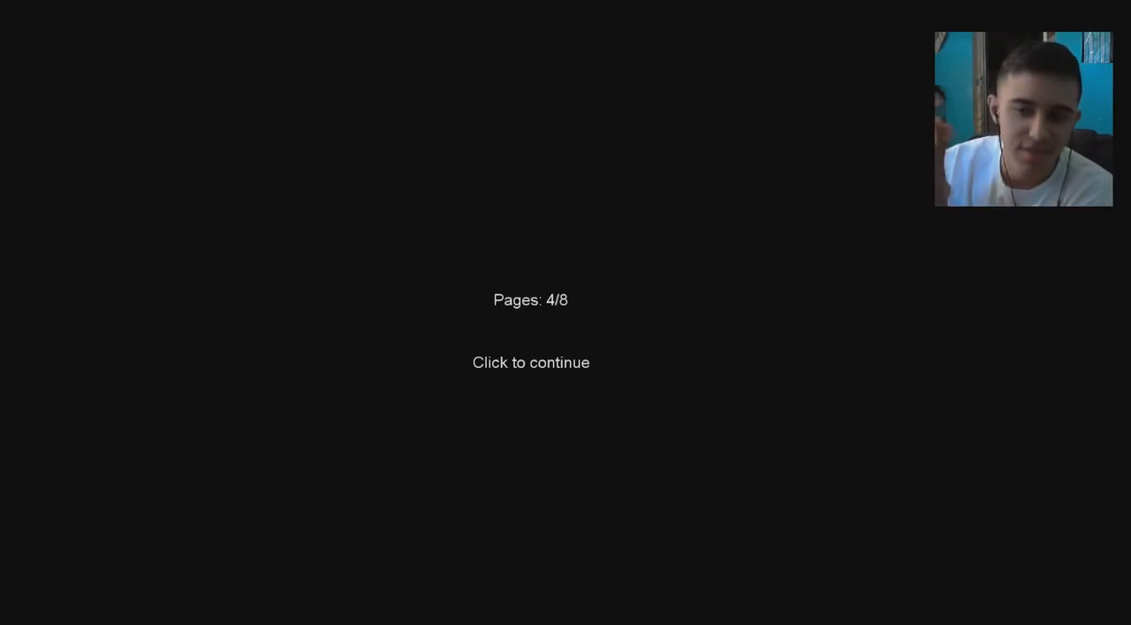
Dismiss the 'Pages: 4/8' game-over screen to return to the title menu.
left_click(530, 362)
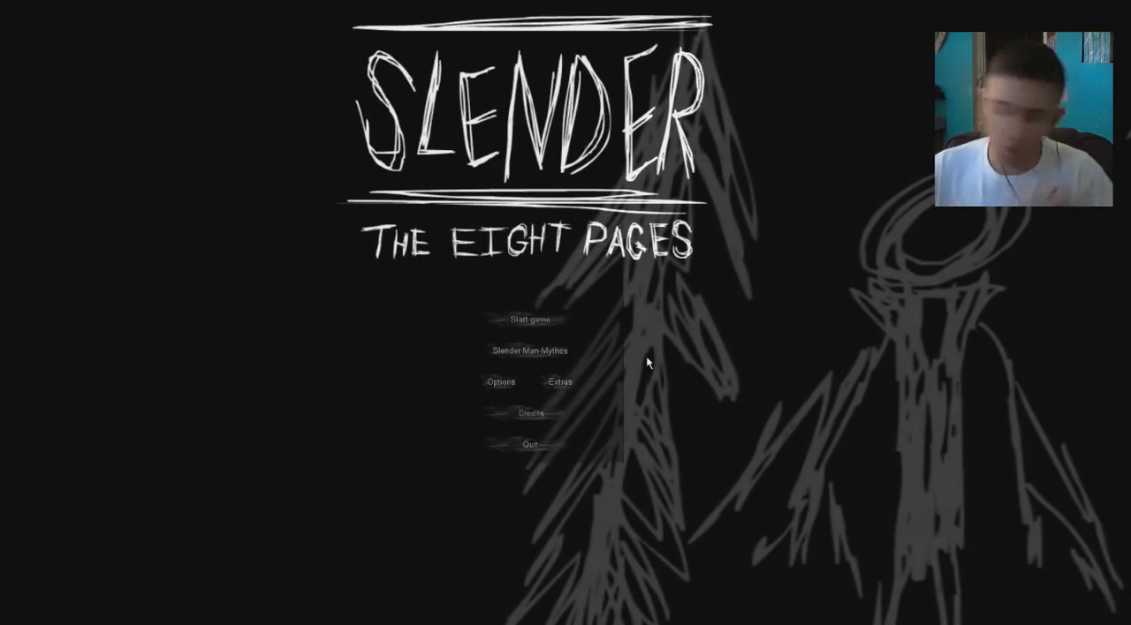